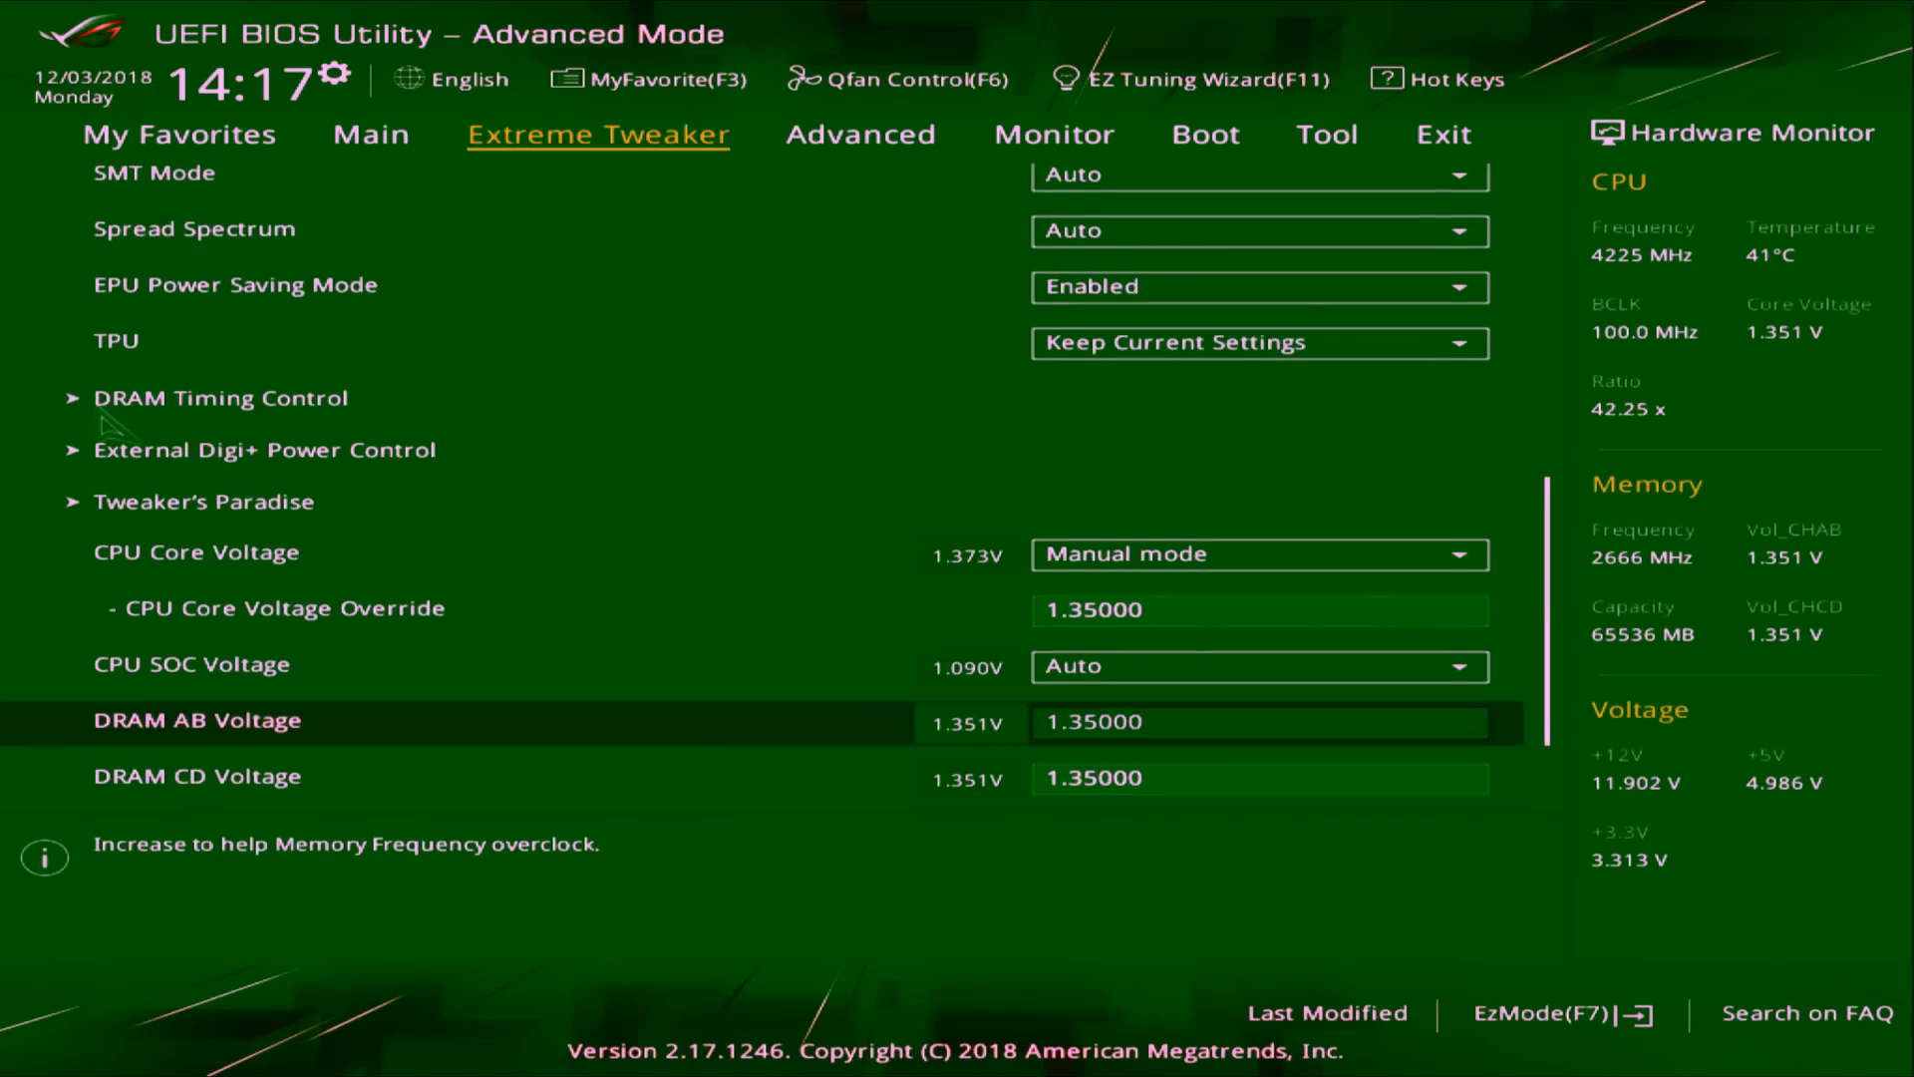
Step: Set CPU Core Voltage Override to 1.42500 and enter External Digi+ Power Control
scroll("down", 3)
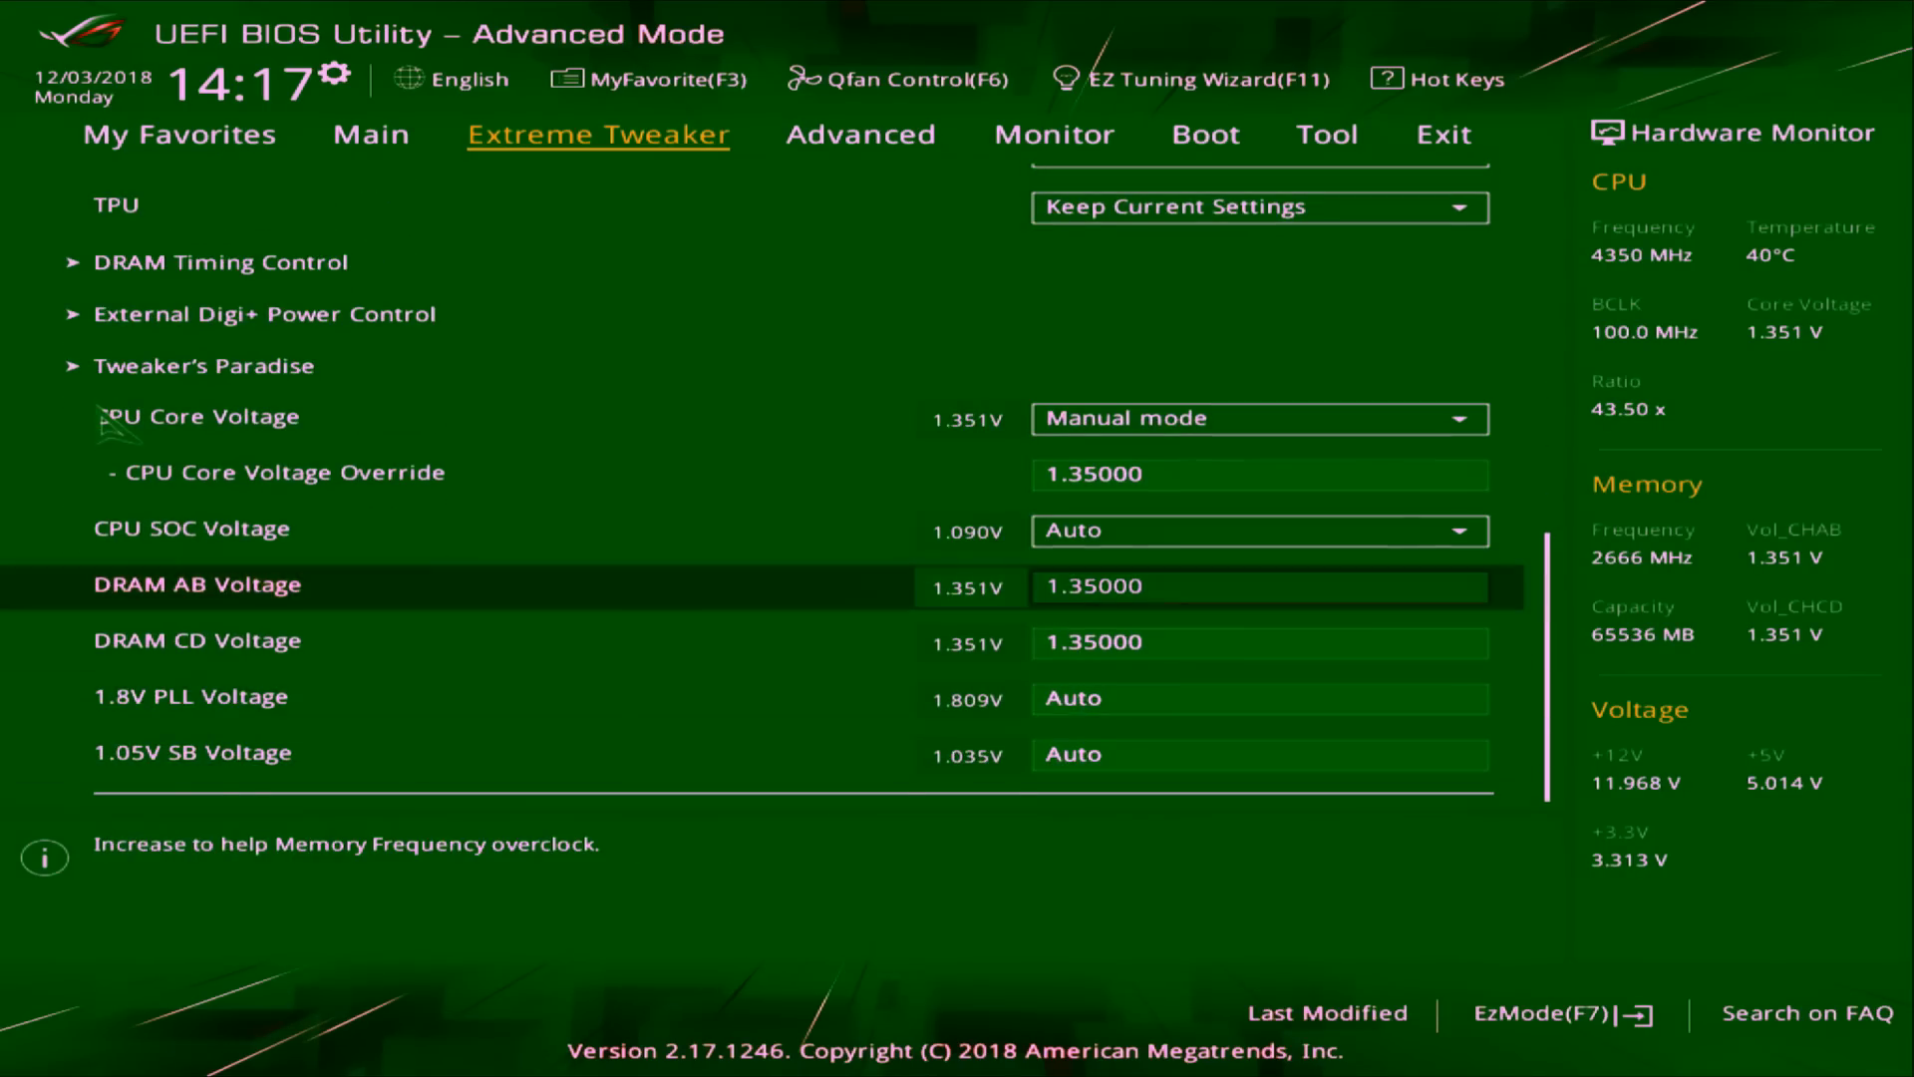
key("Up")
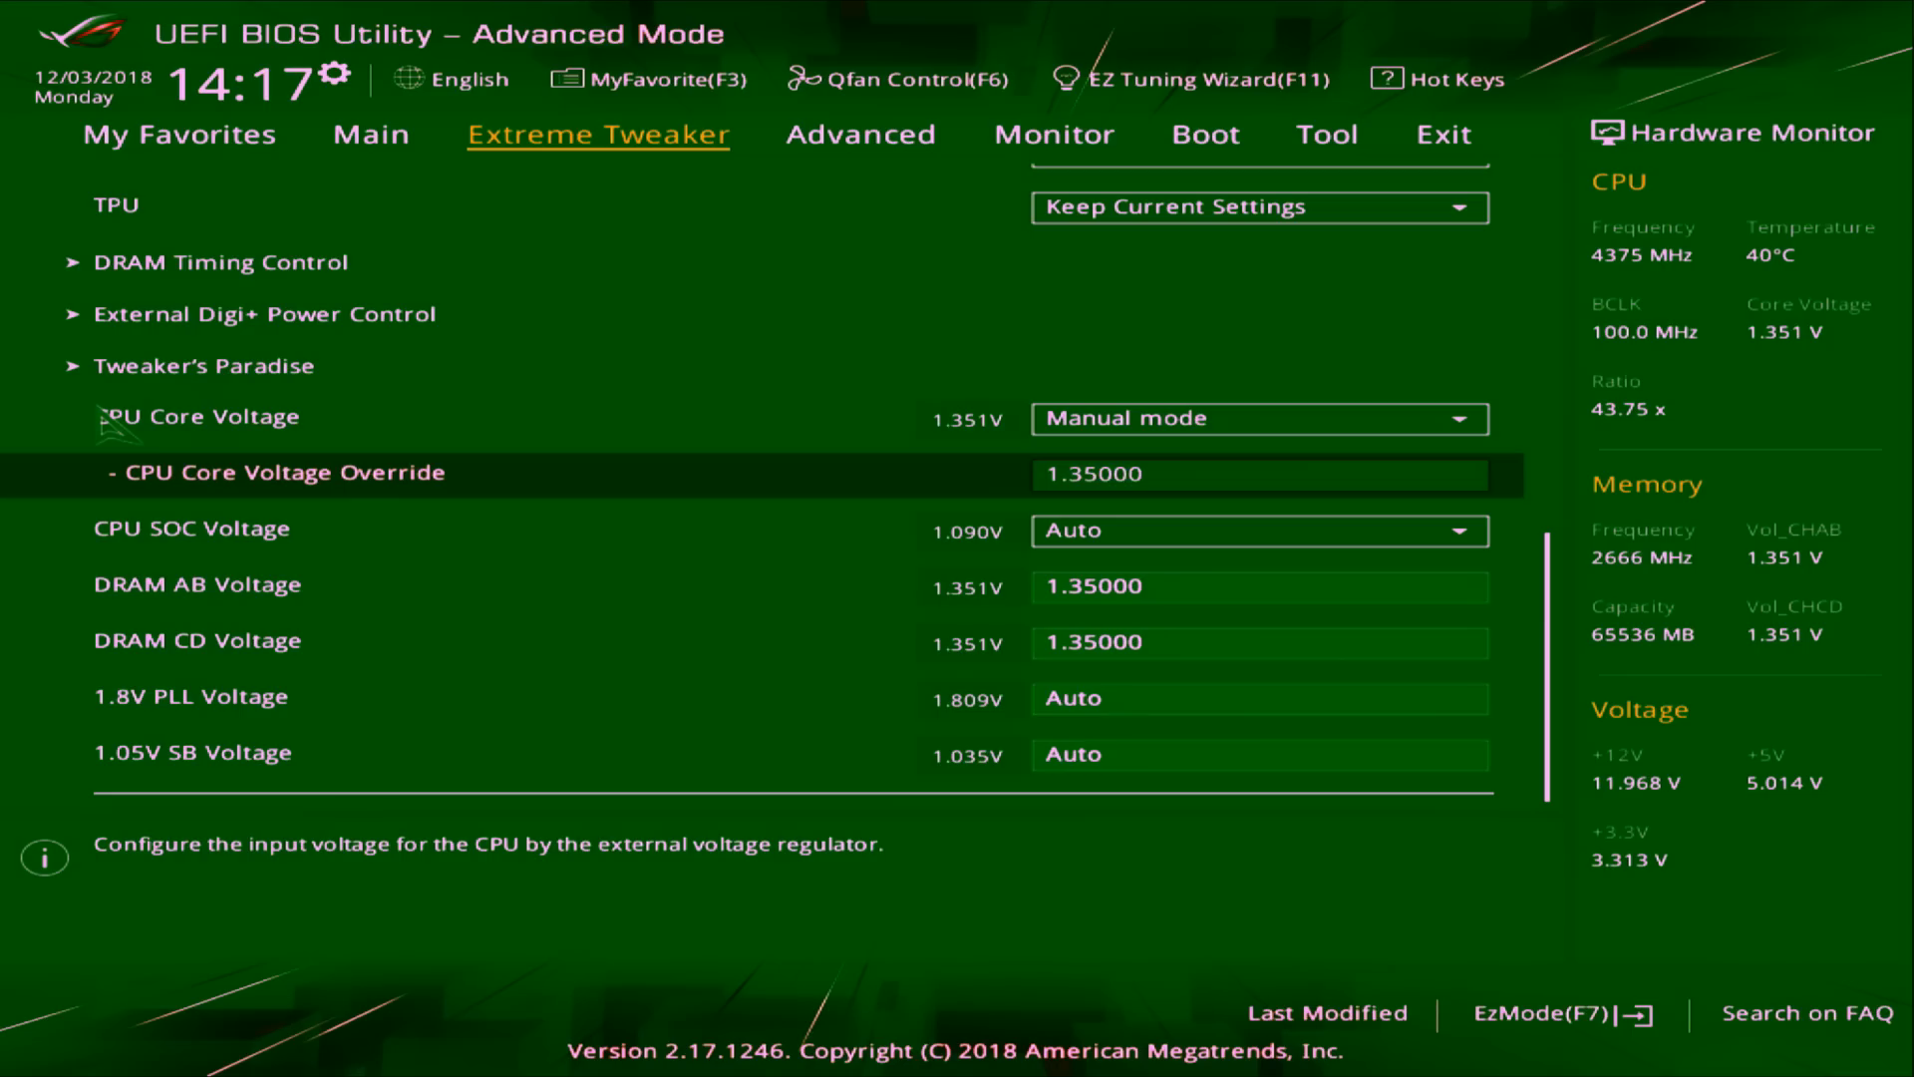
type("1.42500")
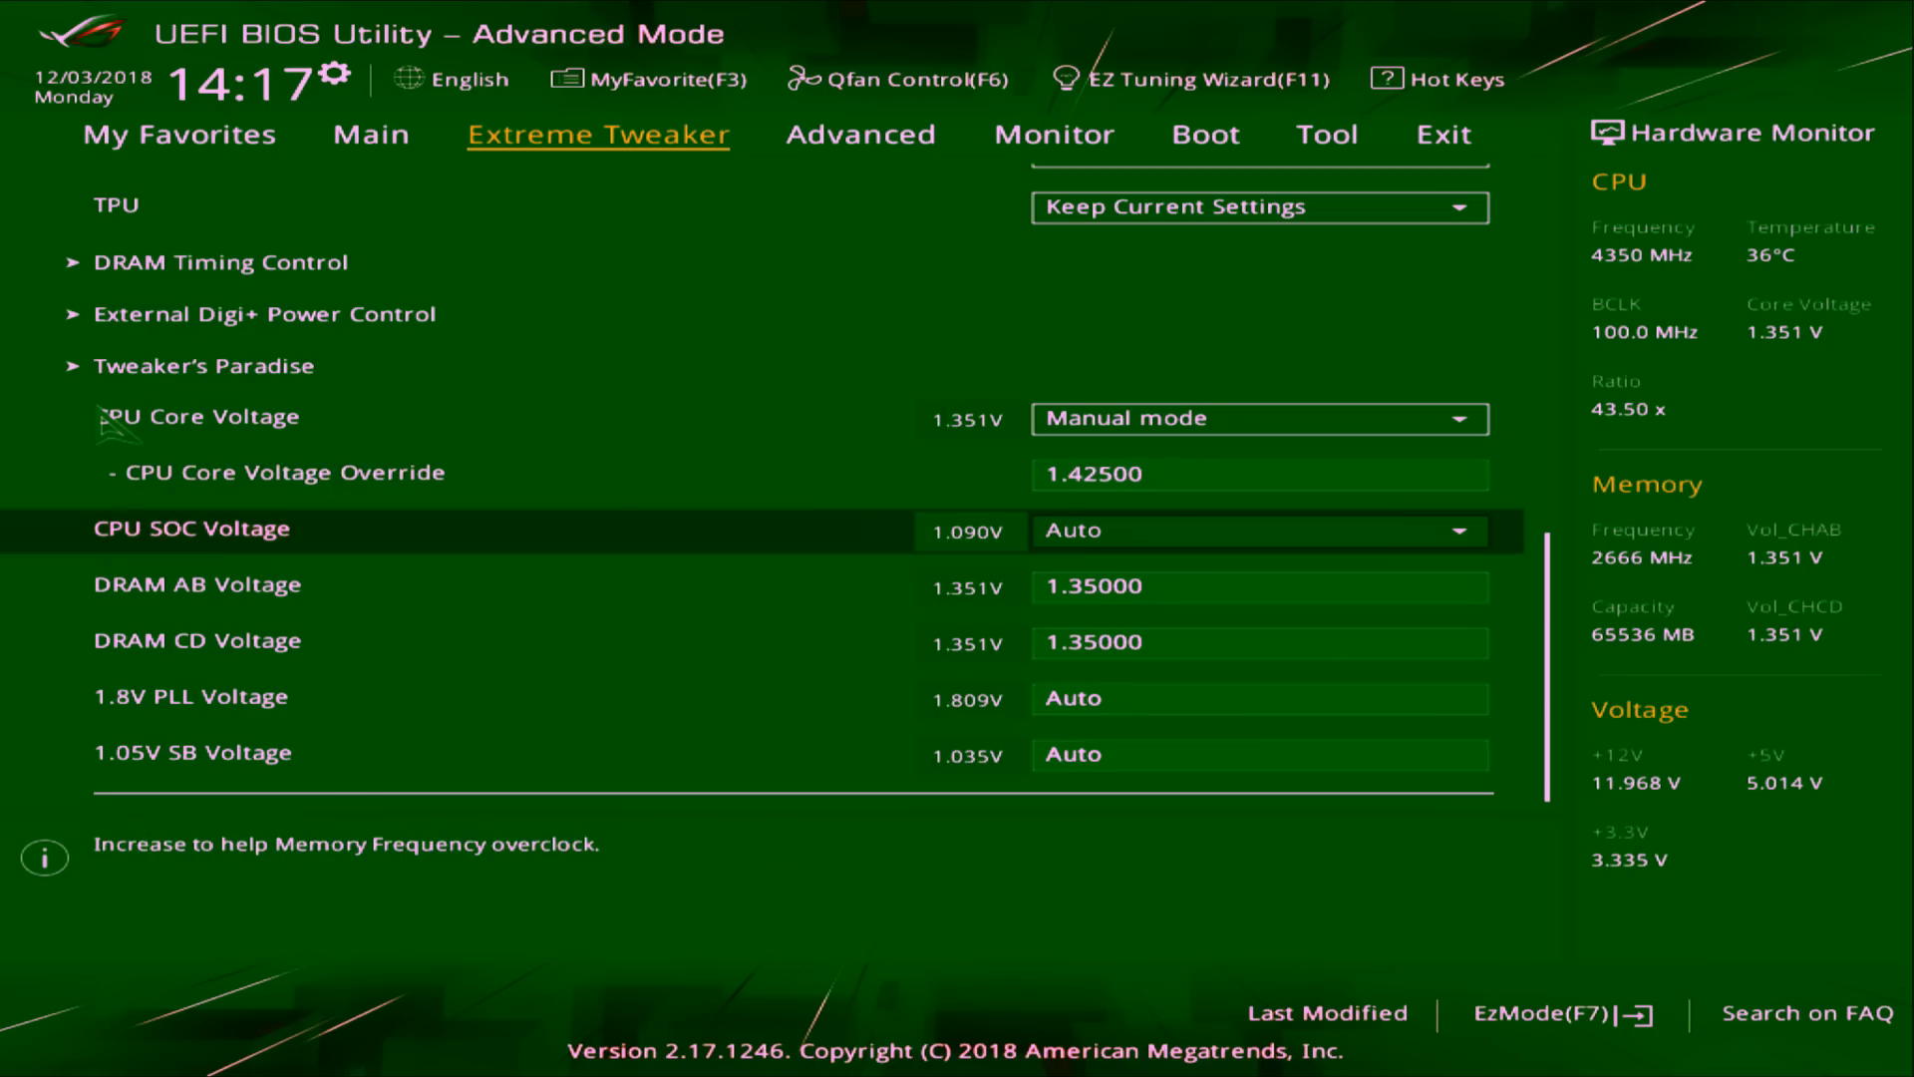
left_click(265, 313)
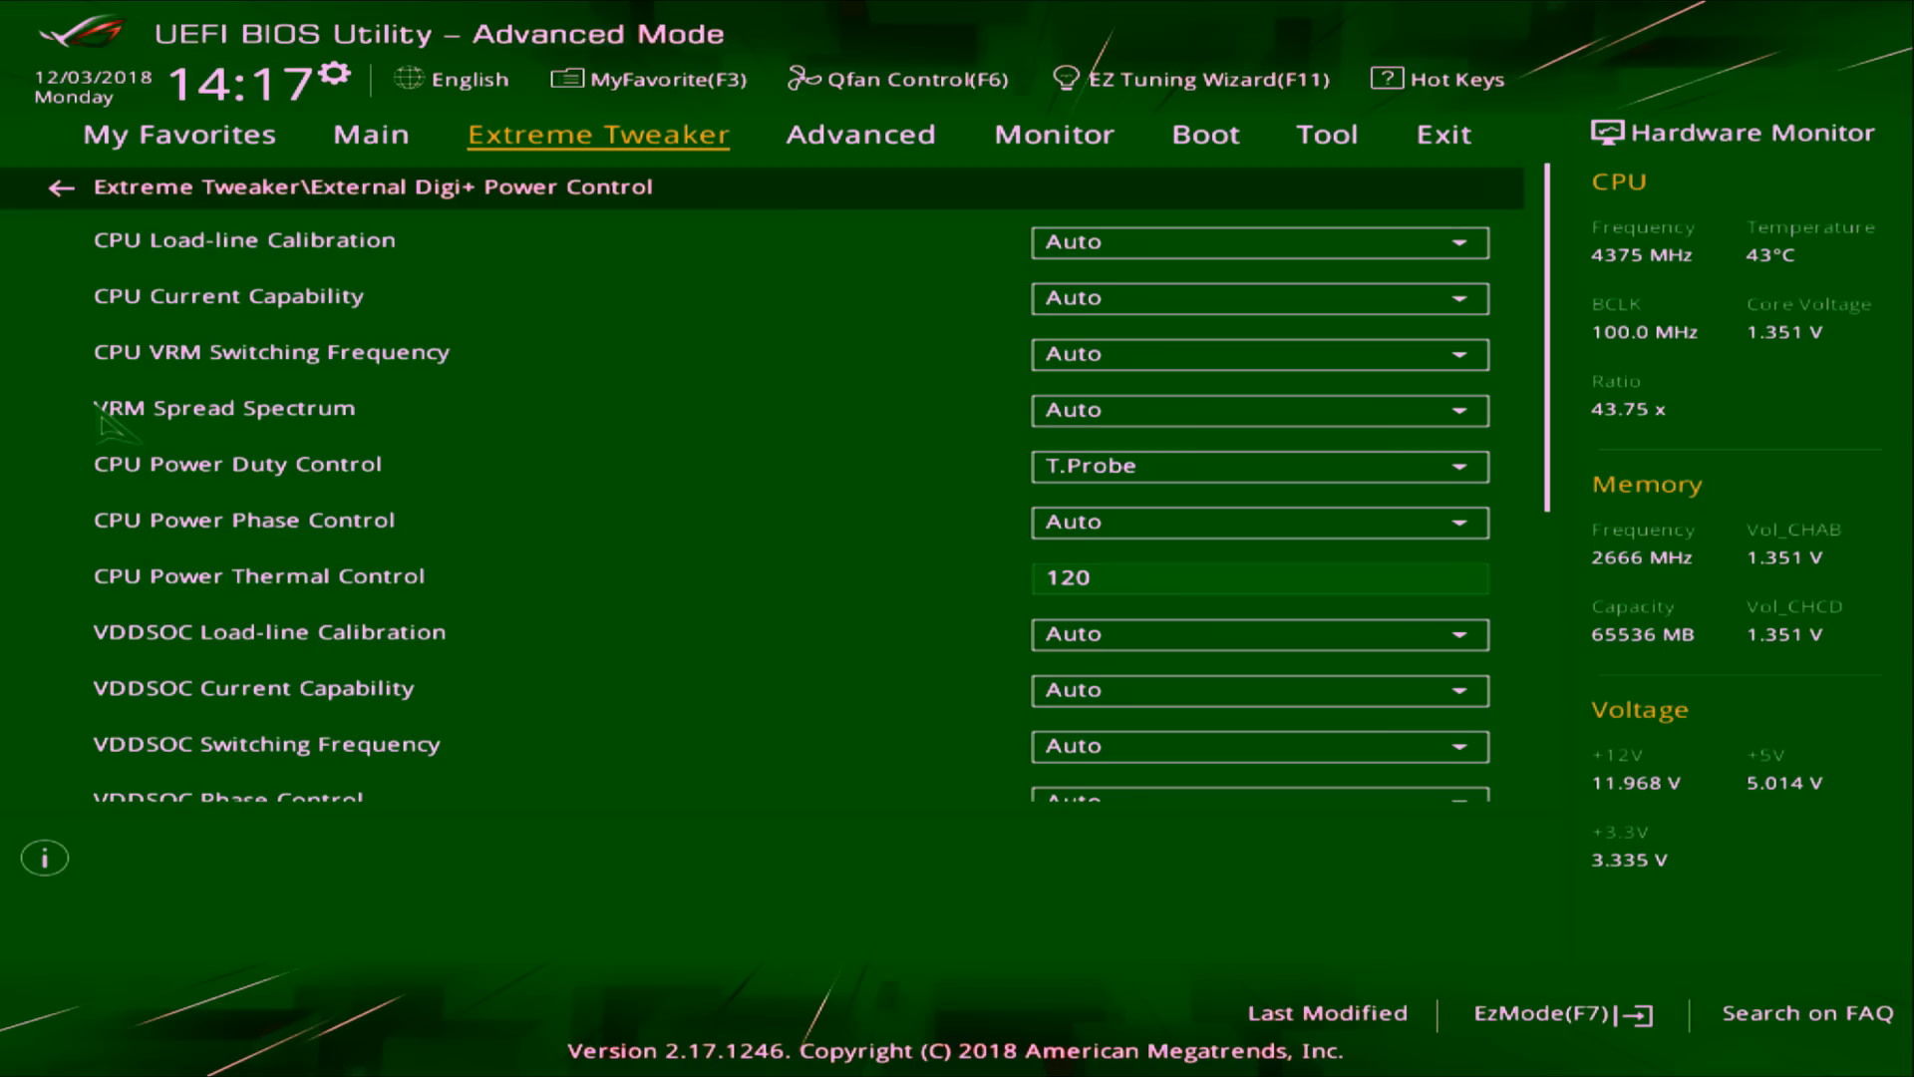